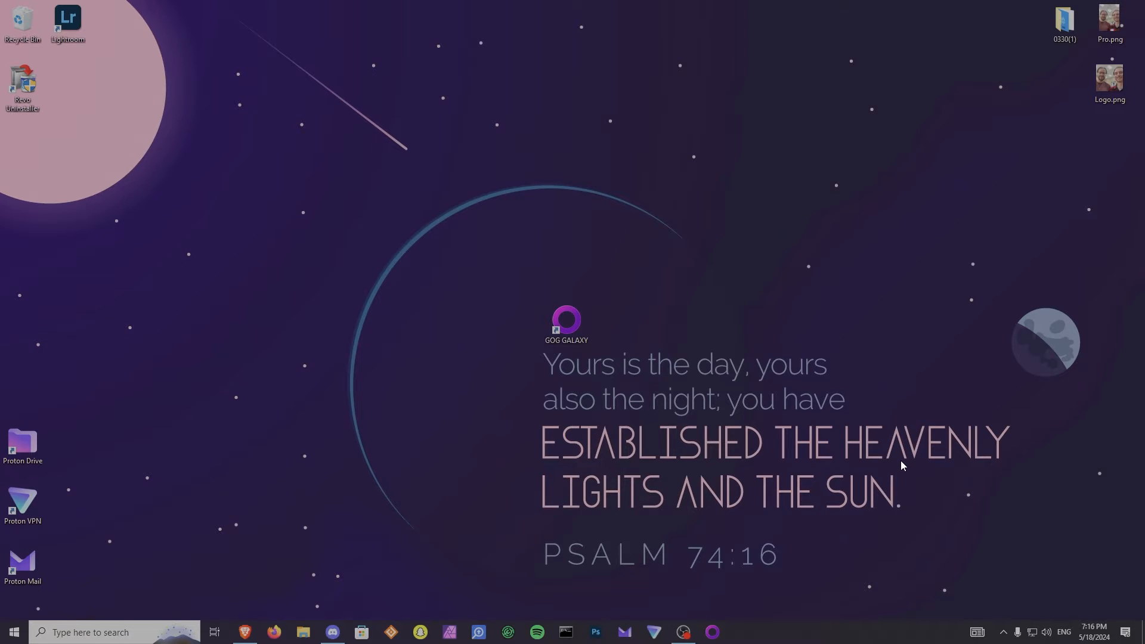
mouse_move(862, 458)
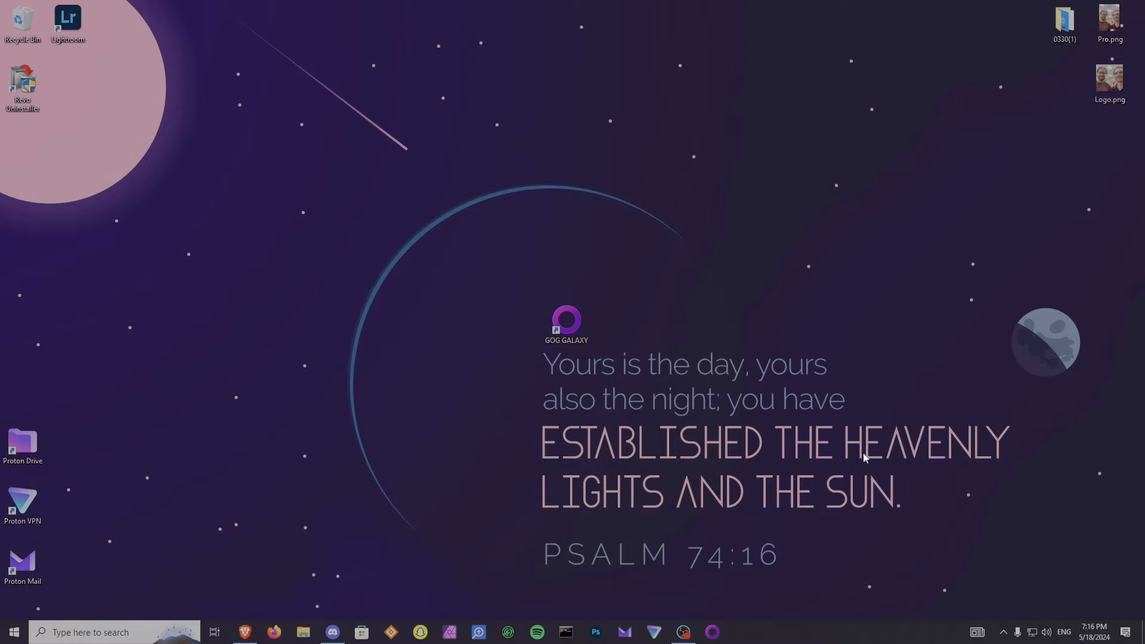
mouse_move(637, 361)
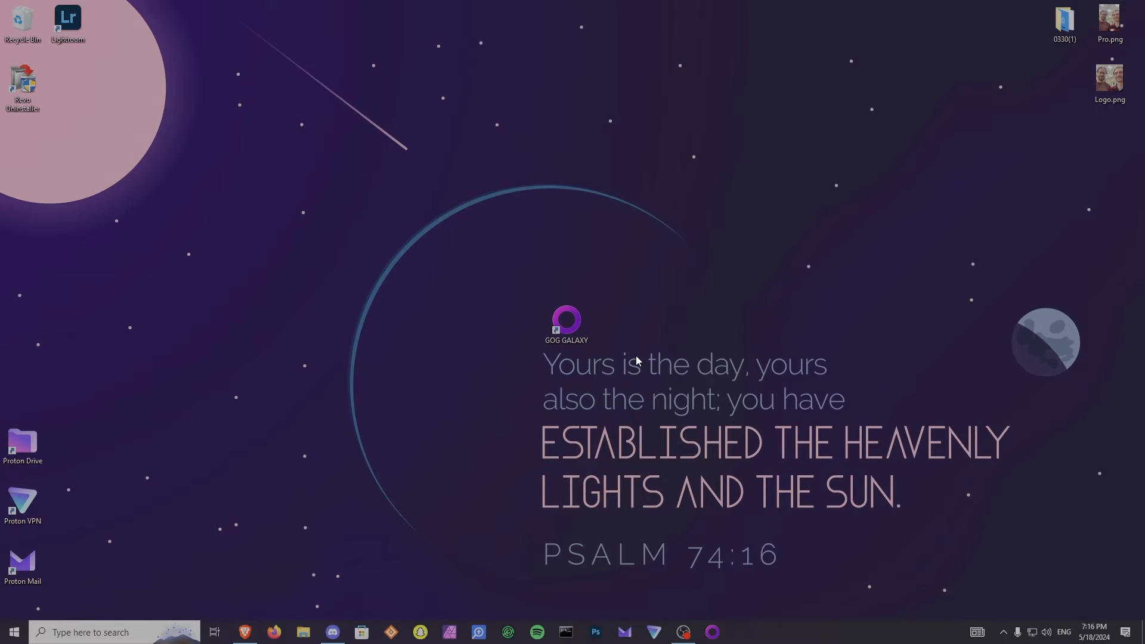
mouse_move(624, 353)
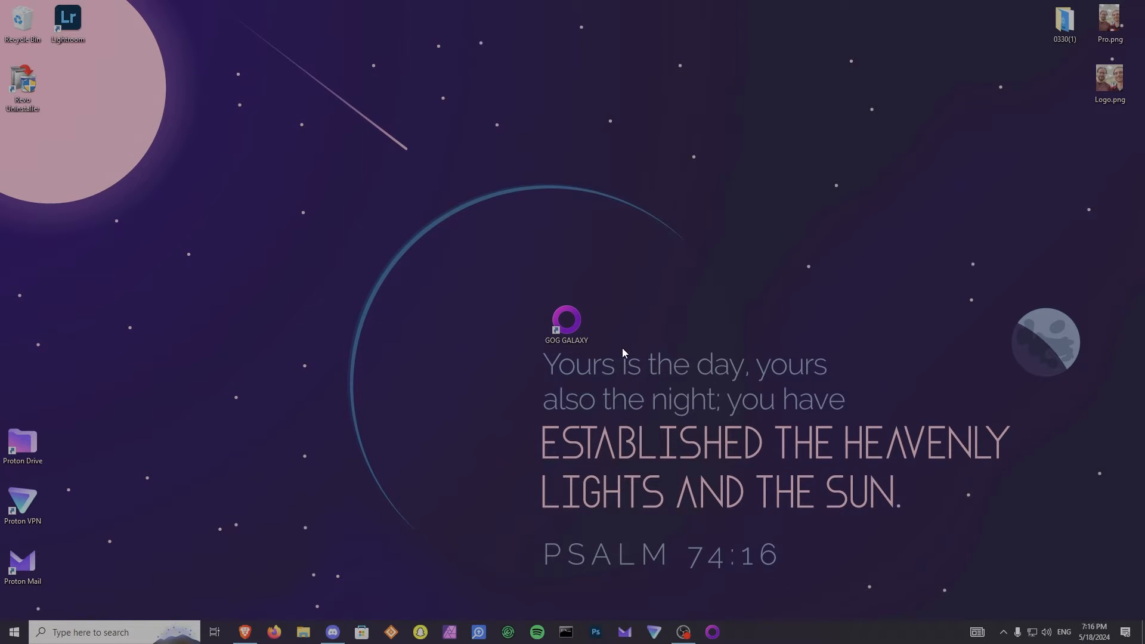
Launch GOG Galaxy from its desktop shortcut and show the 'Add games & friends' options.
click(565, 323)
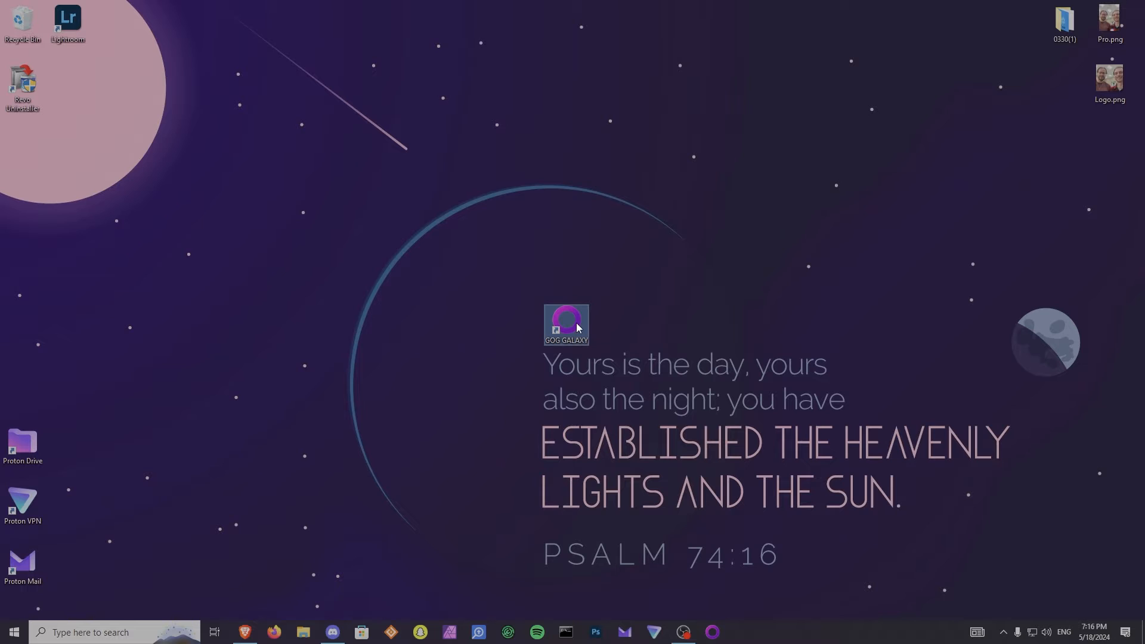
mouse_move(568, 321)
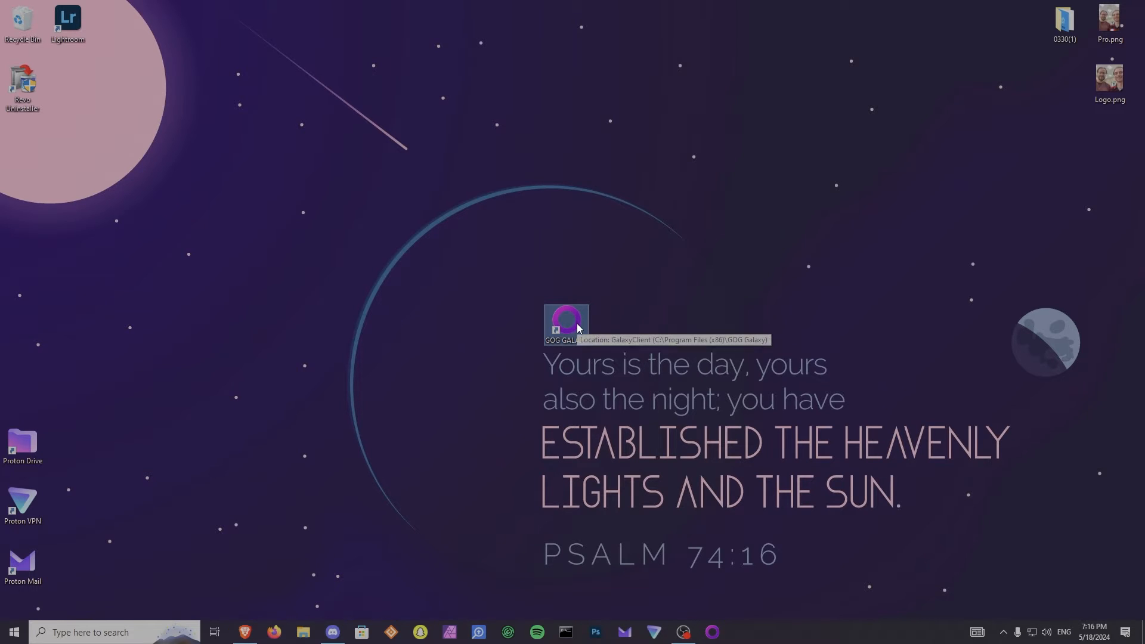
double_click(566, 321)
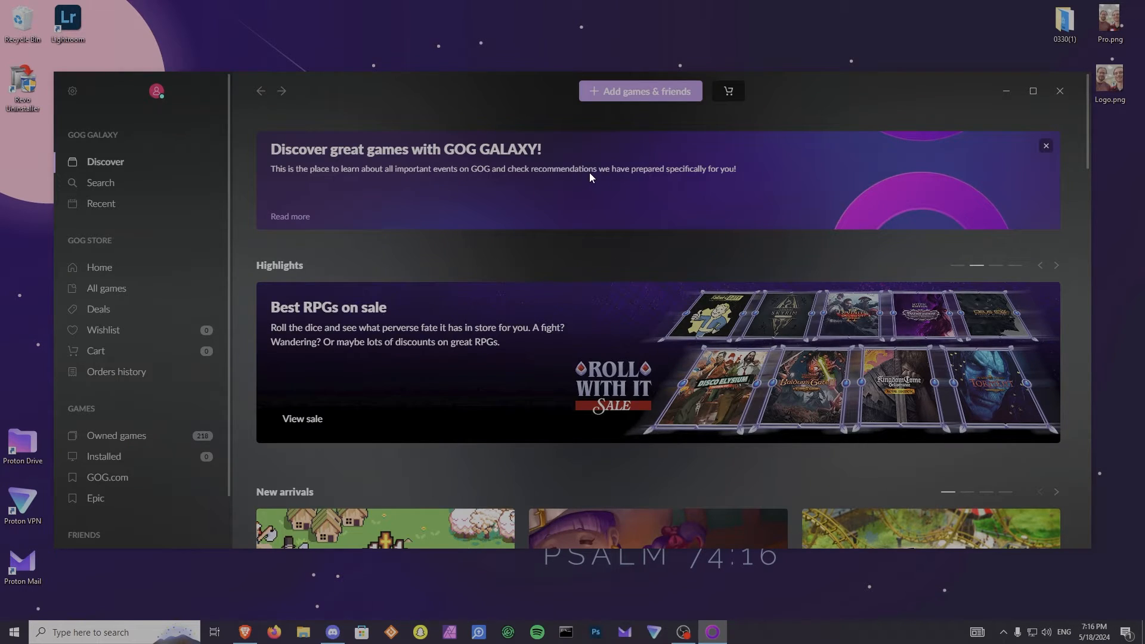
mouse_move(639, 91)
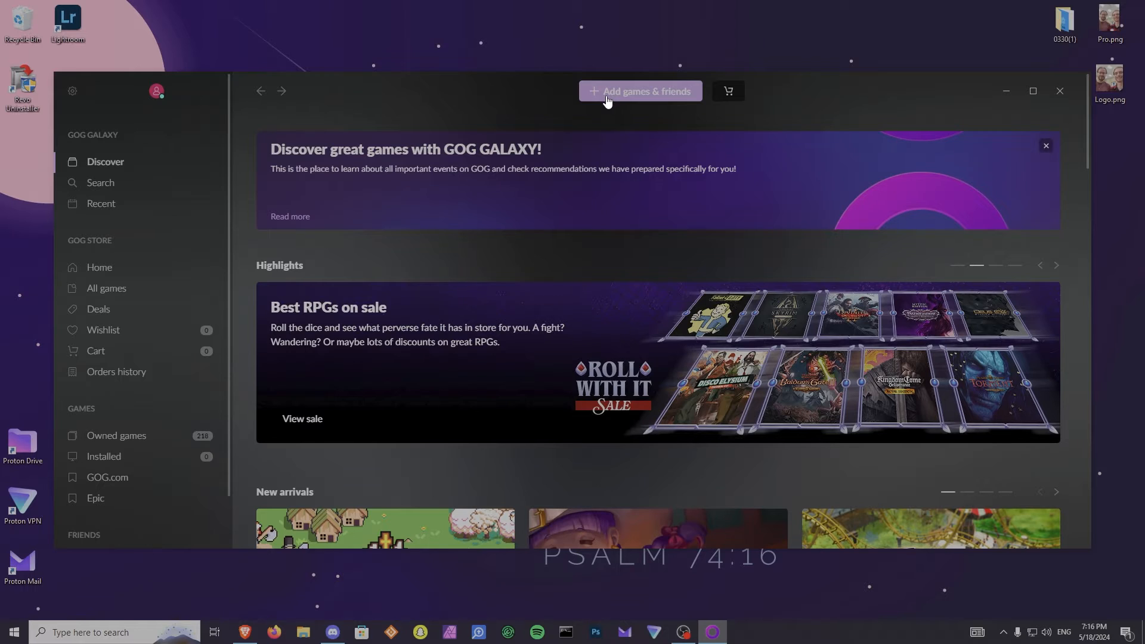
click(639, 91)
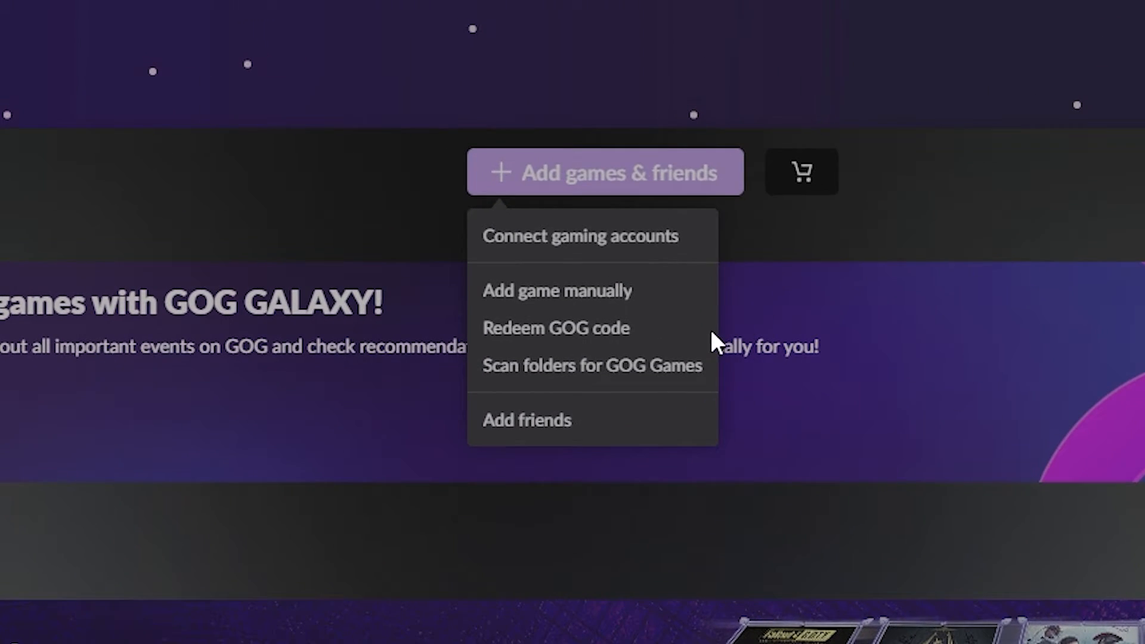
mouse_move(522, 337)
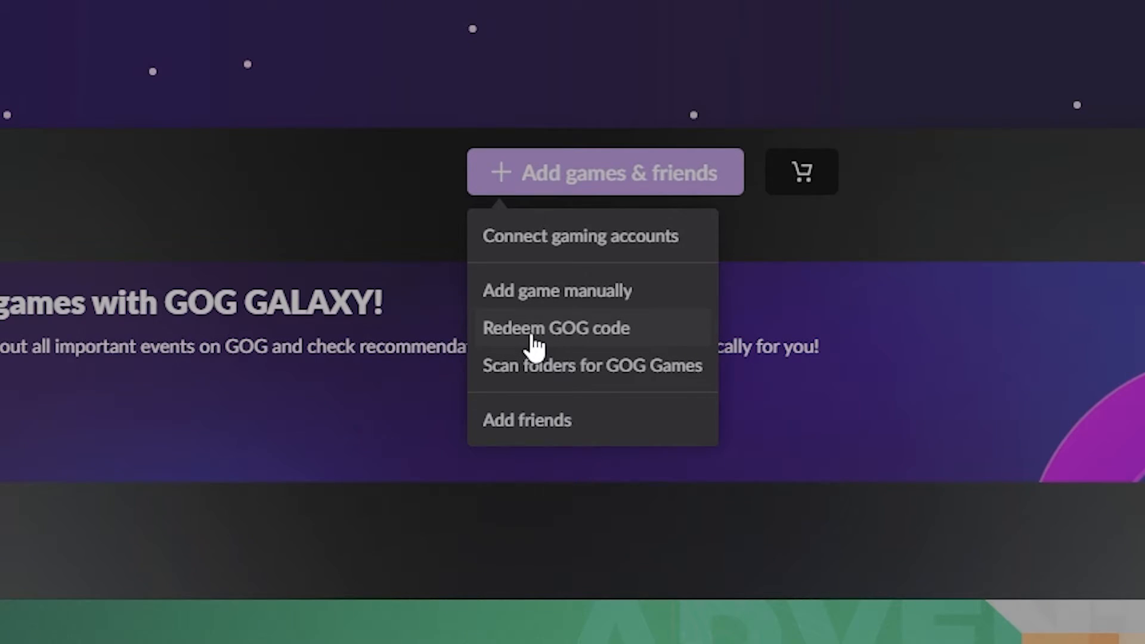
Redeem a GOG code, submitting the key to reach the Tomb Raider: Game of the Year Edition confirmation.
click(554, 328)
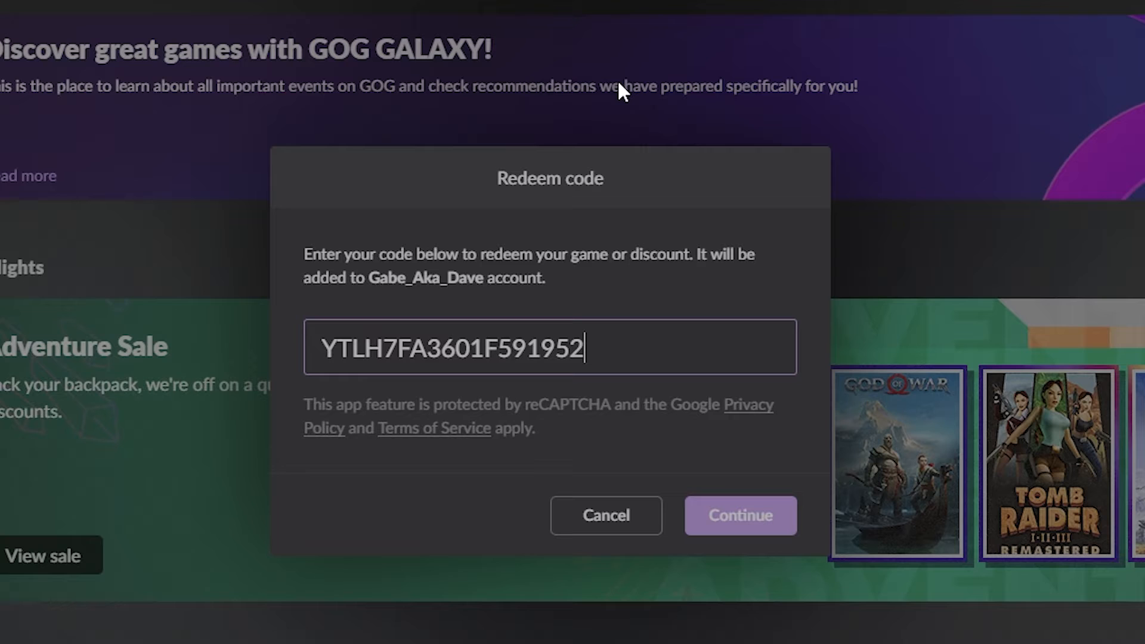
click(739, 515)
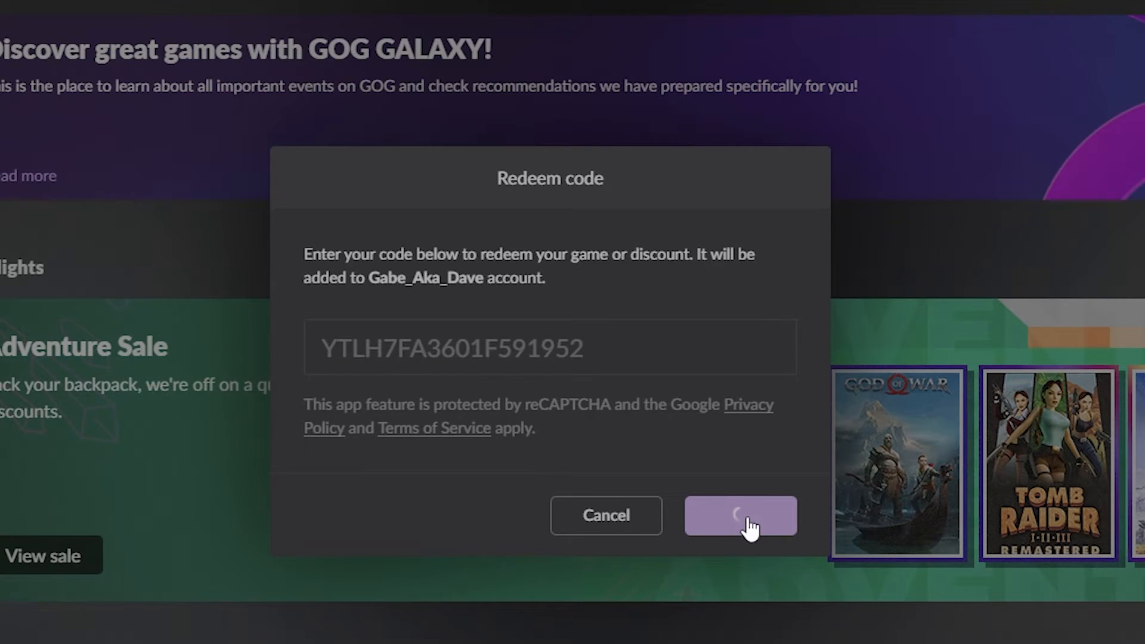
click(739, 515)
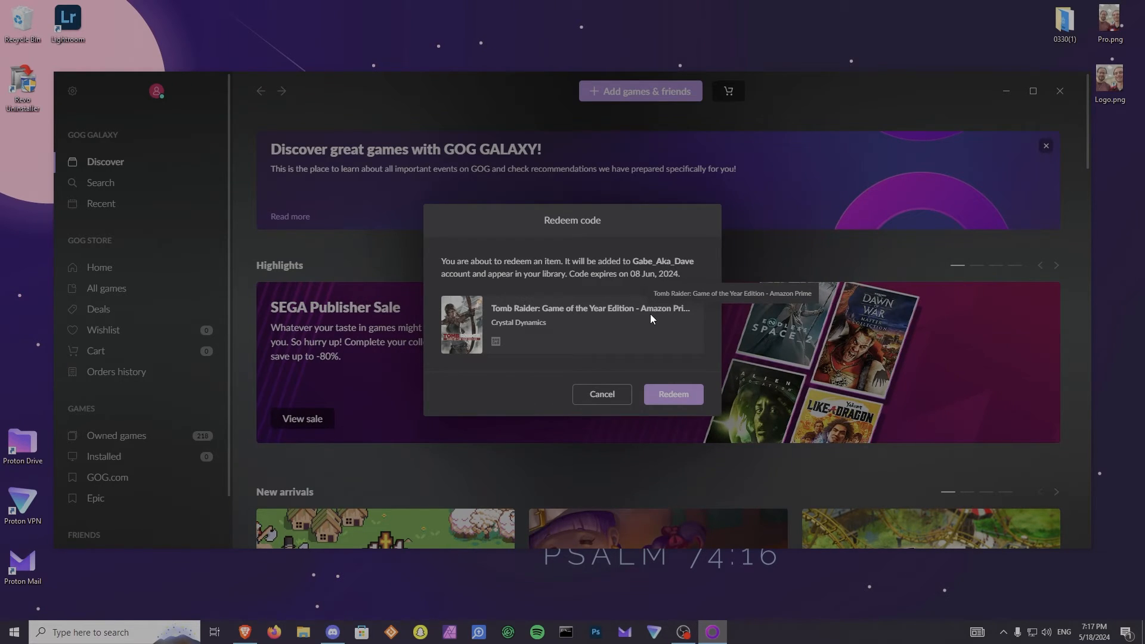
mouse_move(645, 350)
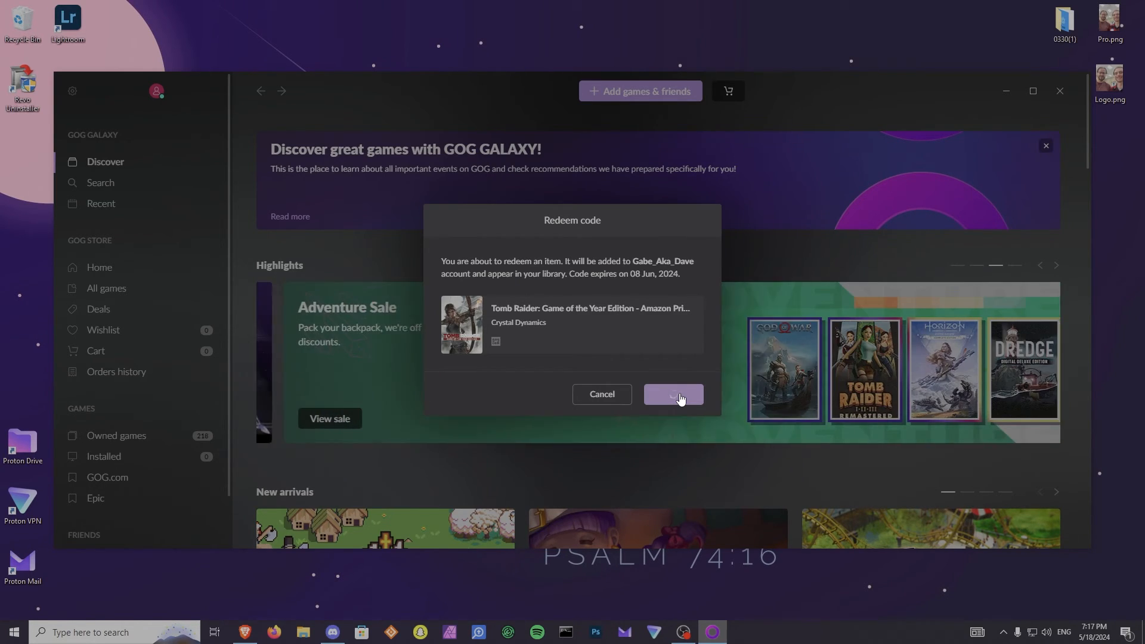
Confirm redemption of Tomb Raider and dismiss the 'Code redeemed successfully' notice.
click(672, 395)
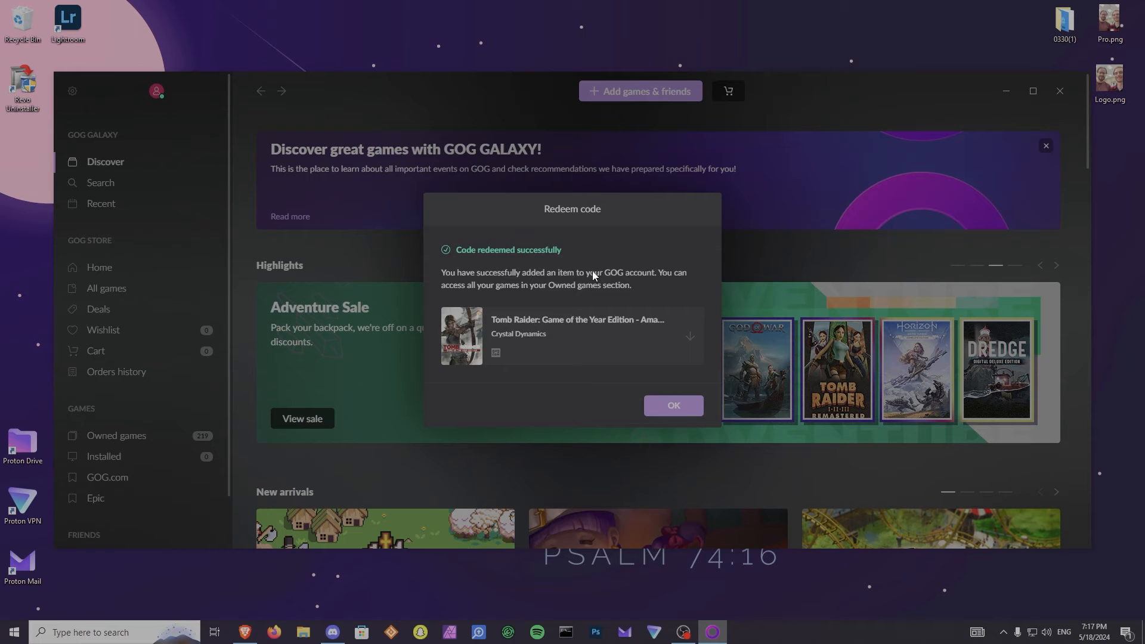
click(671, 405)
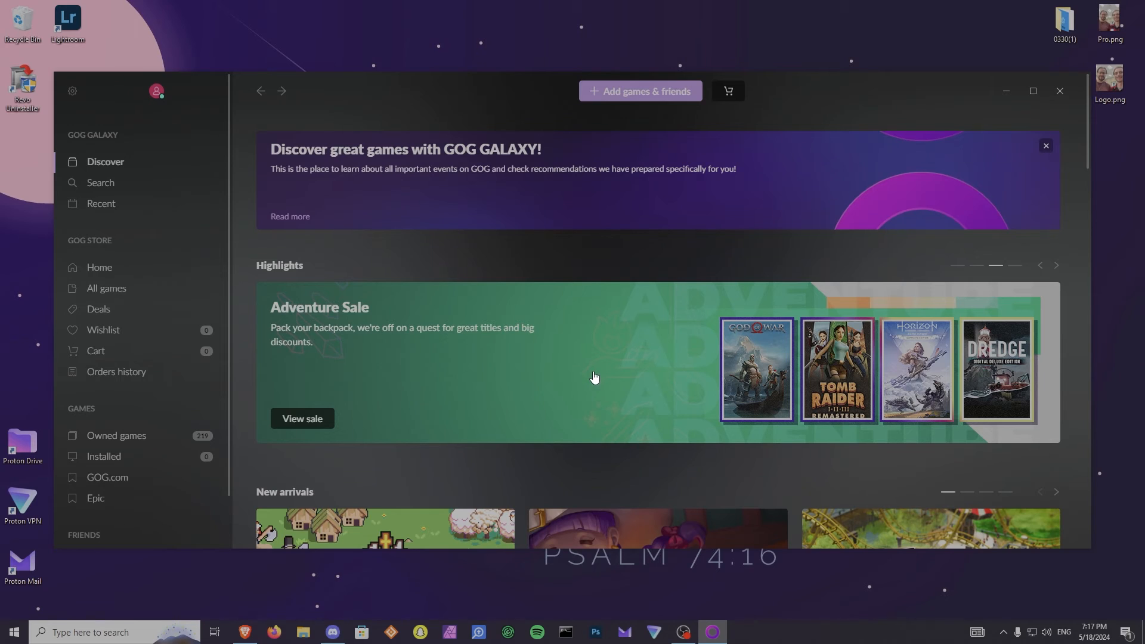
mouse_move(735, 304)
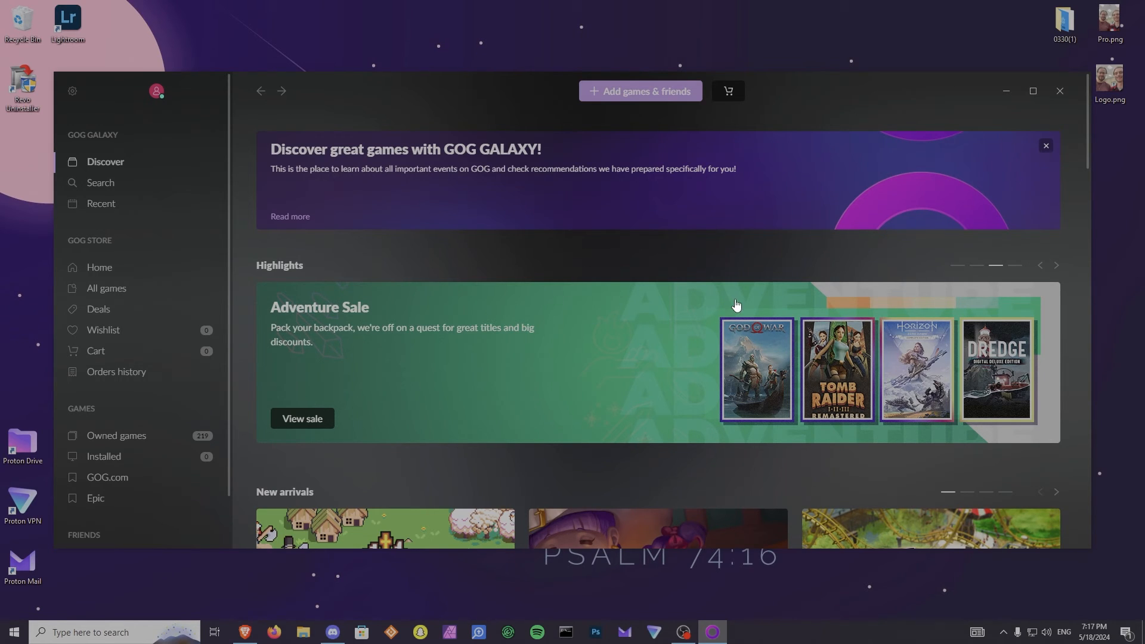
mouse_move(632, 123)
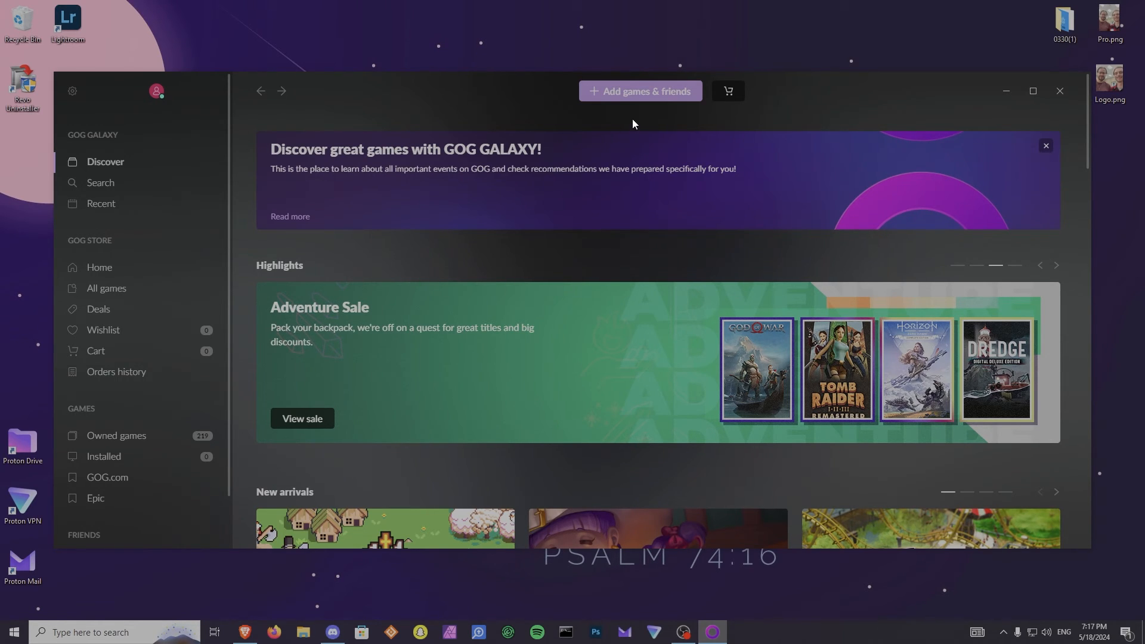
mouse_move(678, 101)
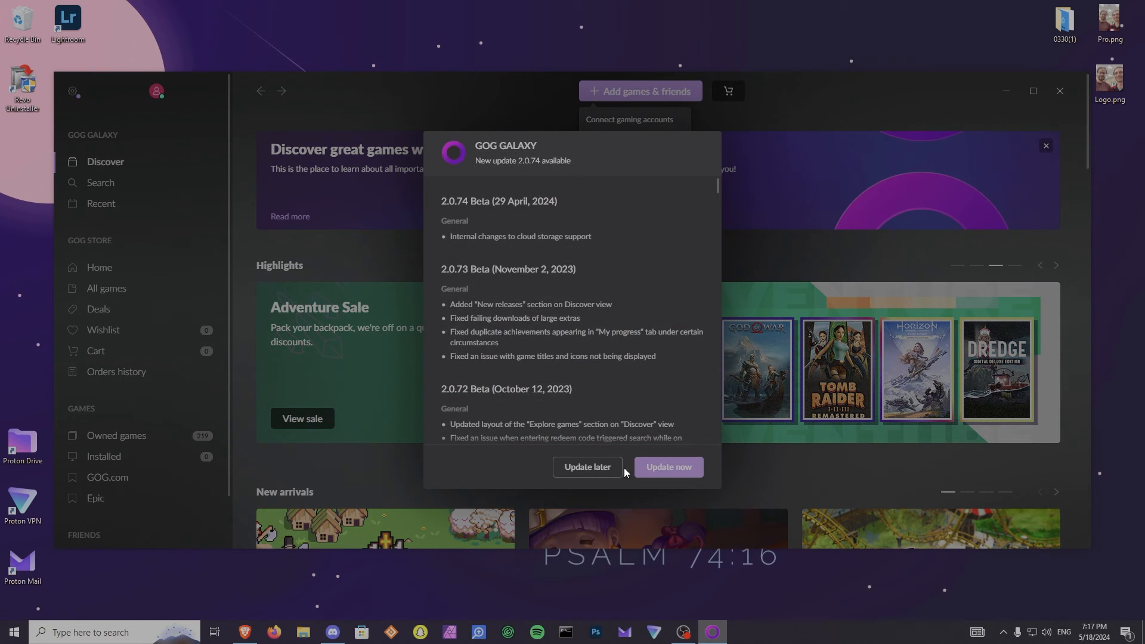
click(639, 91)
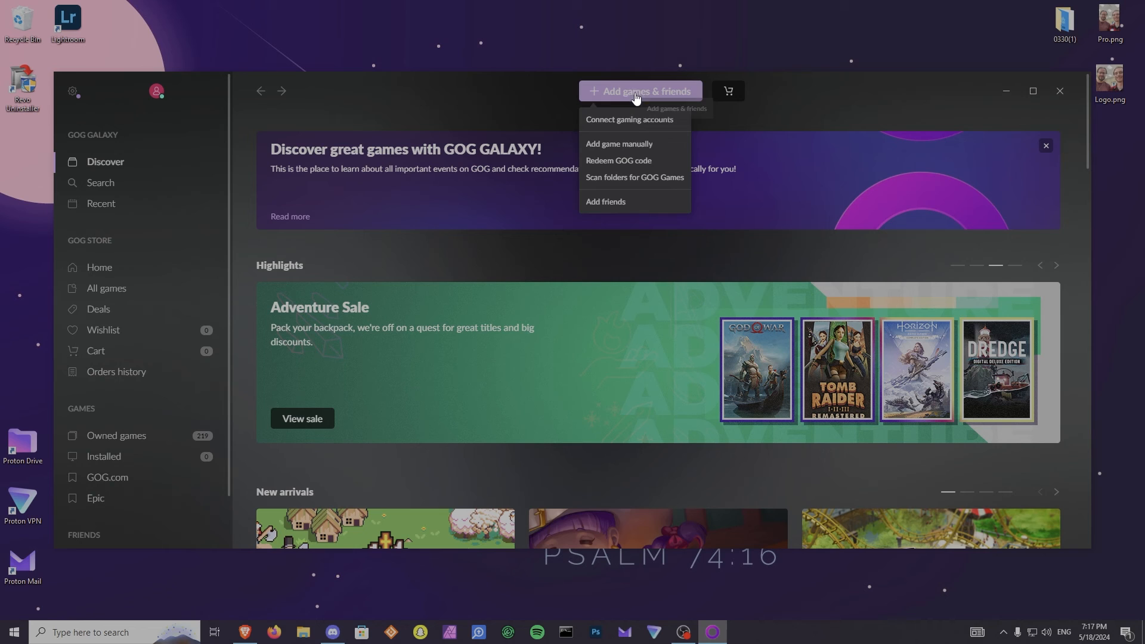
mouse_move(608, 167)
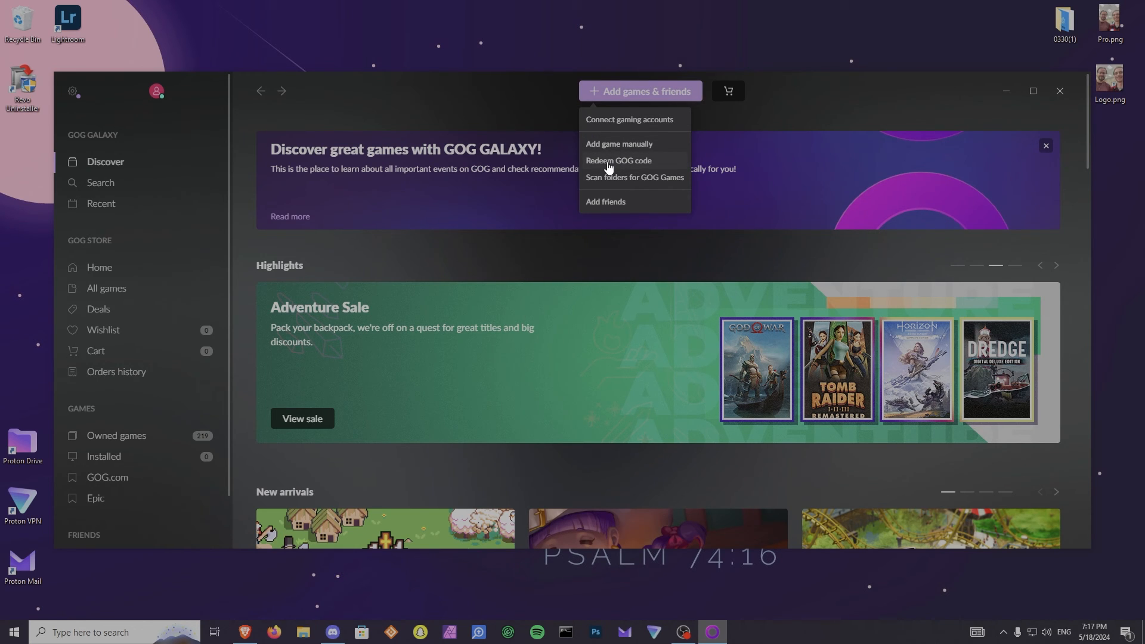
click(617, 159)
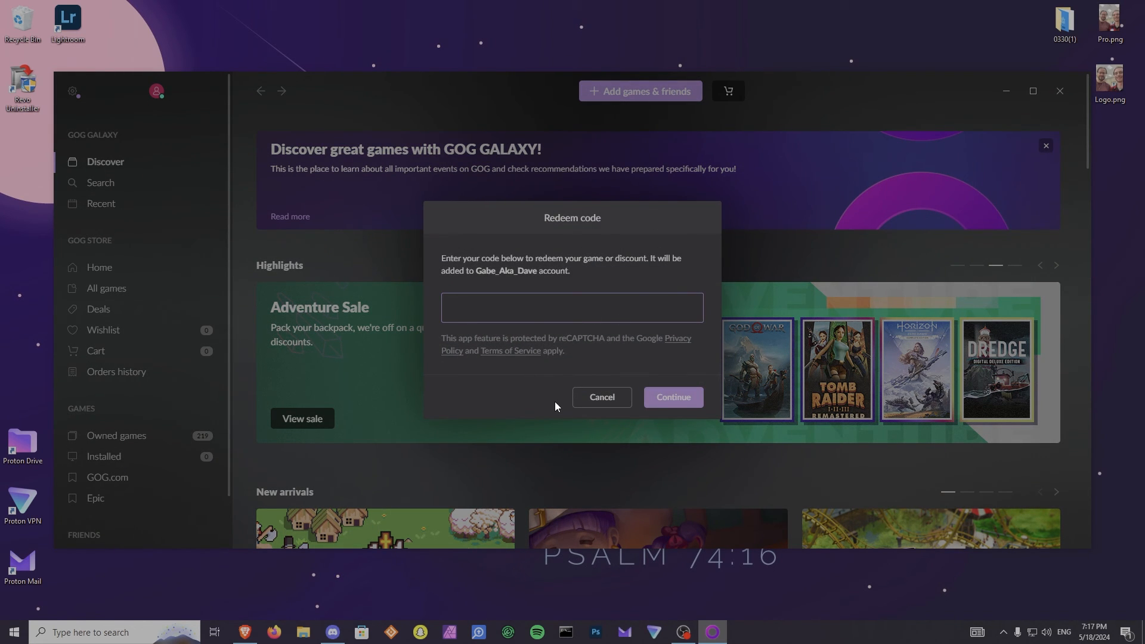
mouse_move(601, 399)
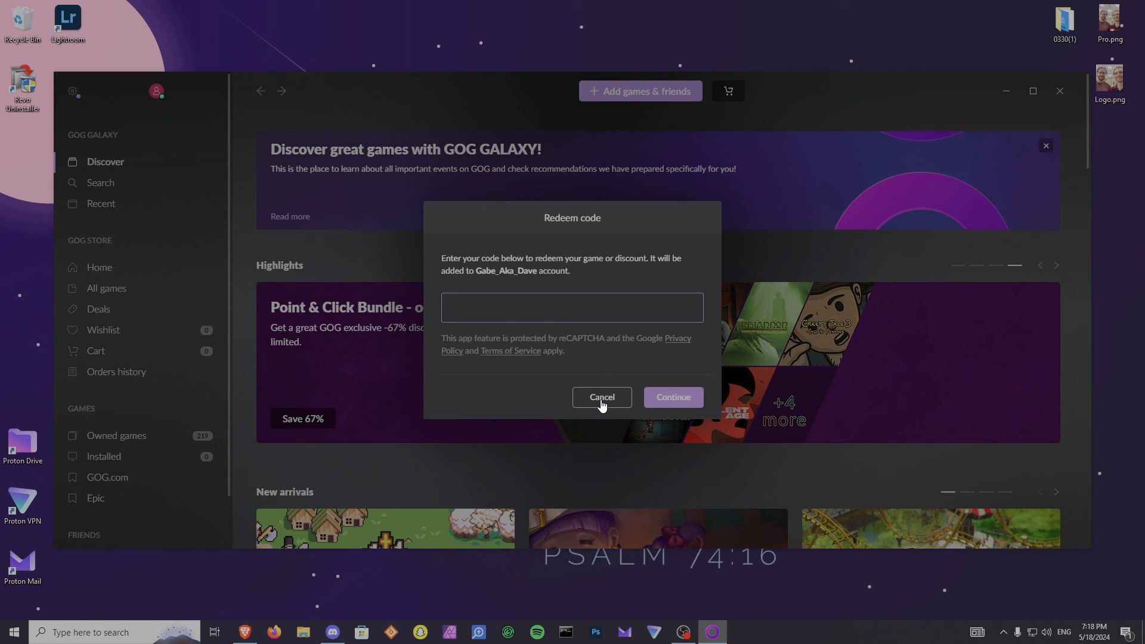
mouse_move(555, 391)
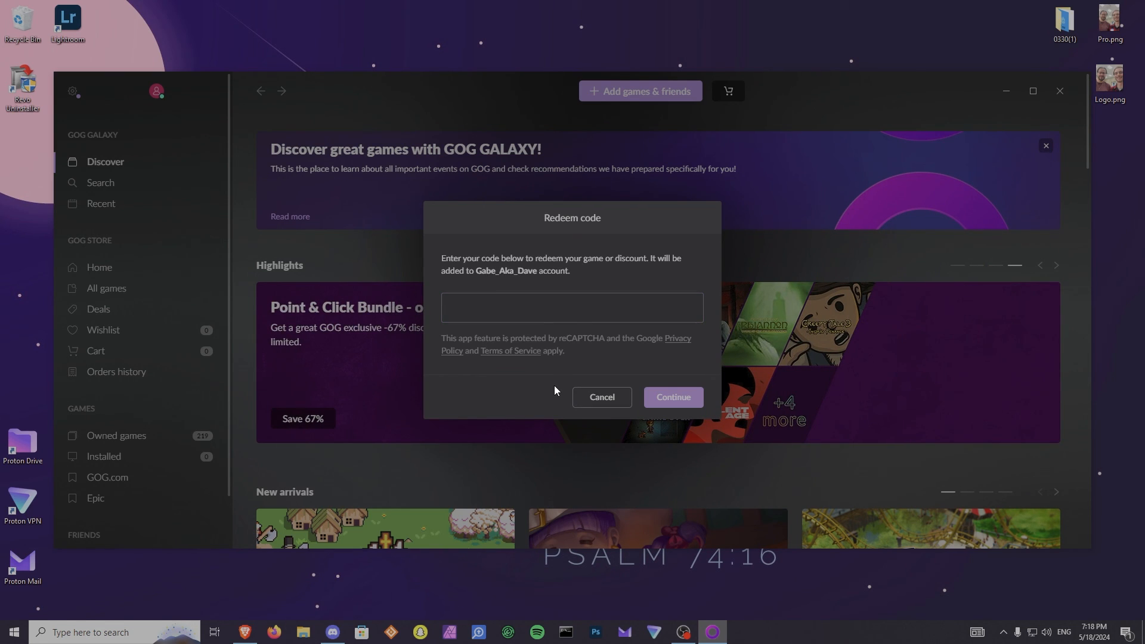
click(600, 396)
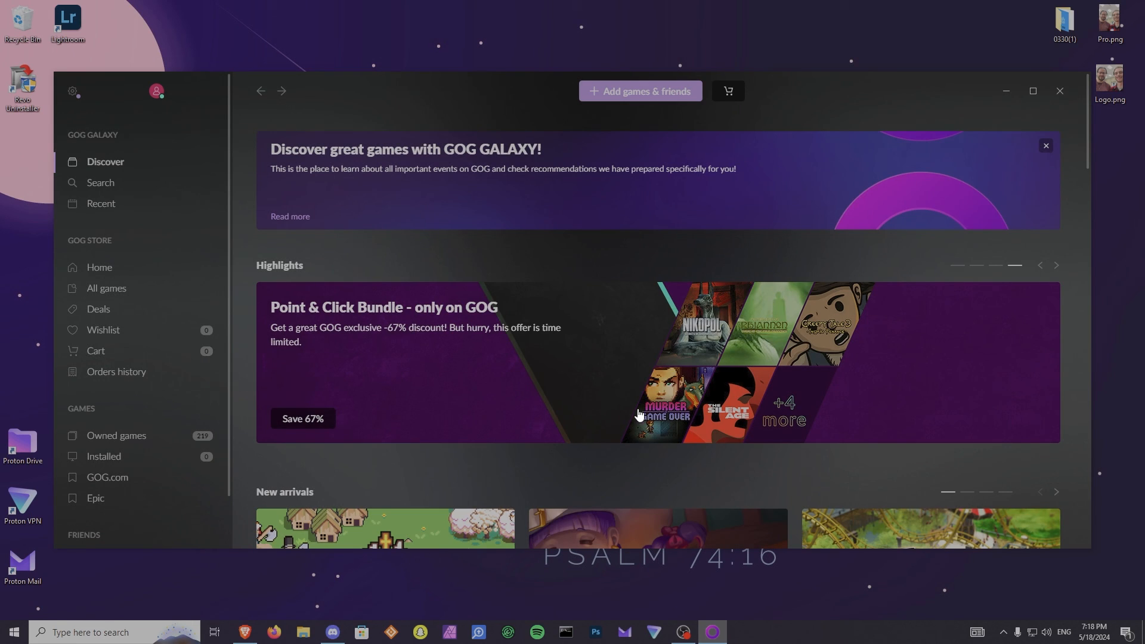